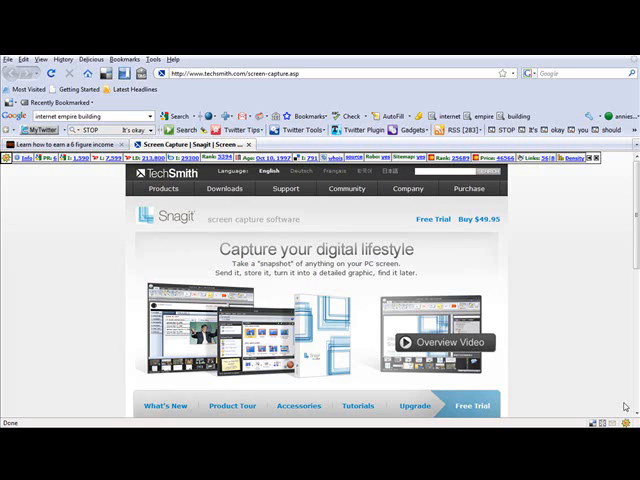
pyautogui.moveTo(625, 405)
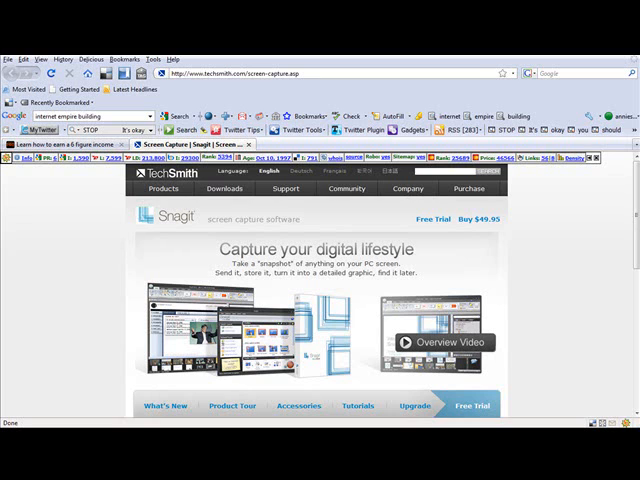
pyautogui.click(224, 189)
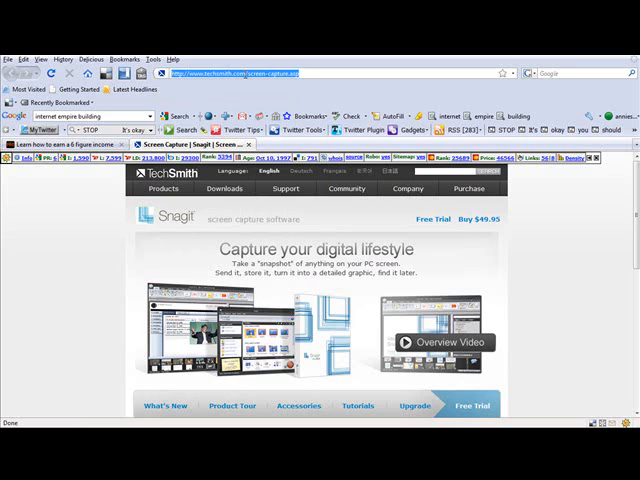
pyautogui.write('www.sm')
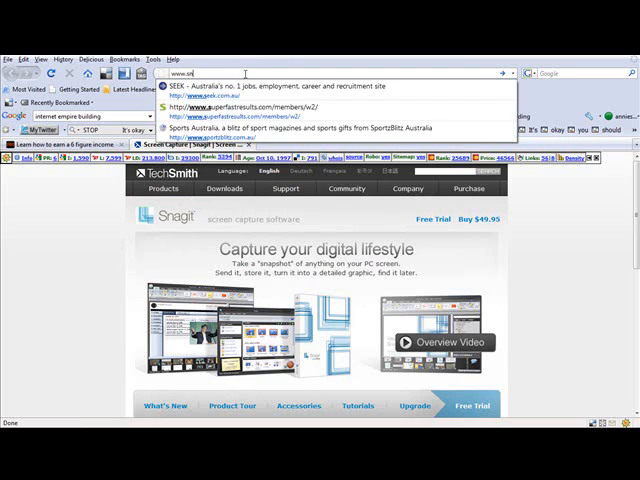
pyautogui.write('www.snagit.com')
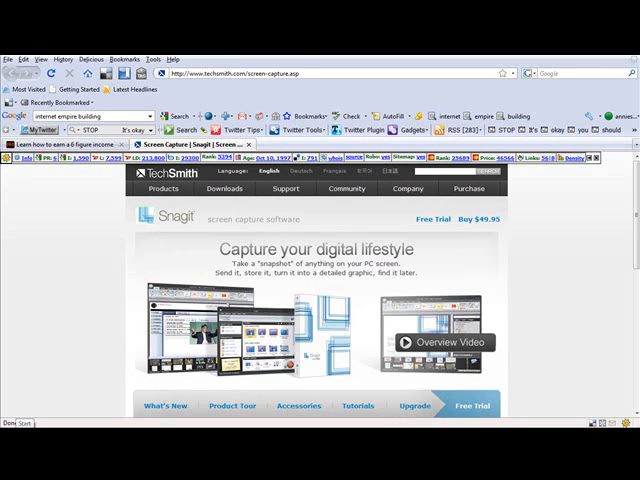
pyautogui.moveTo(442, 342)
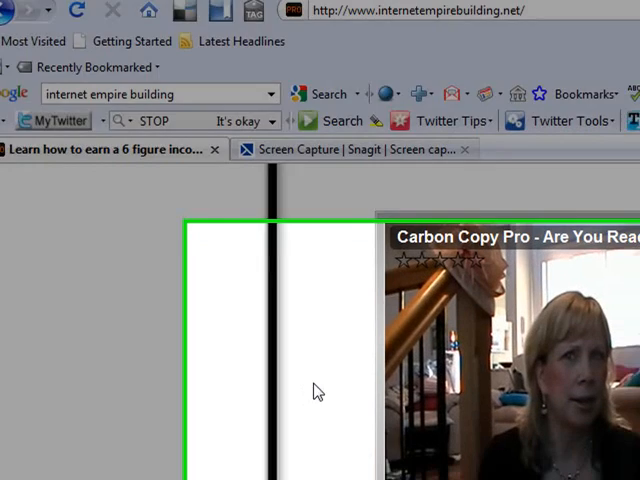
pyautogui.scroll(-3)
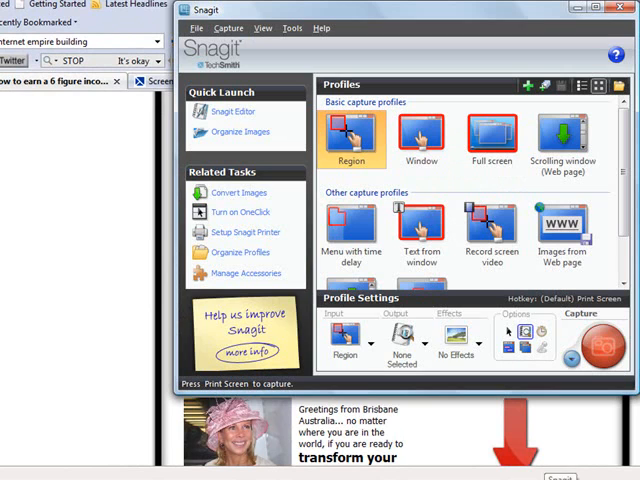
pyautogui.moveTo(371, 146)
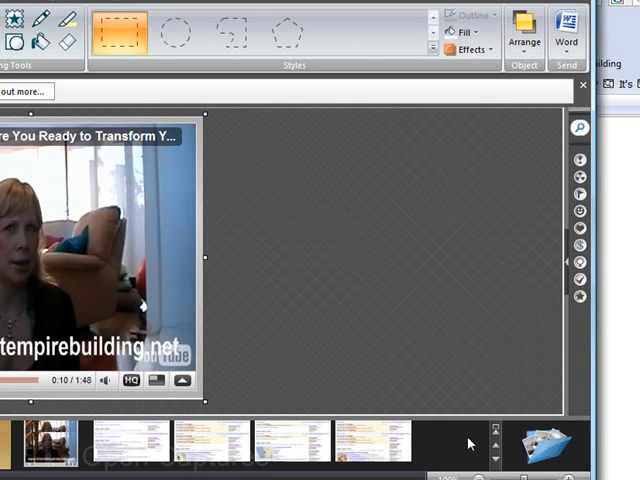
pyautogui.moveTo(470, 442)
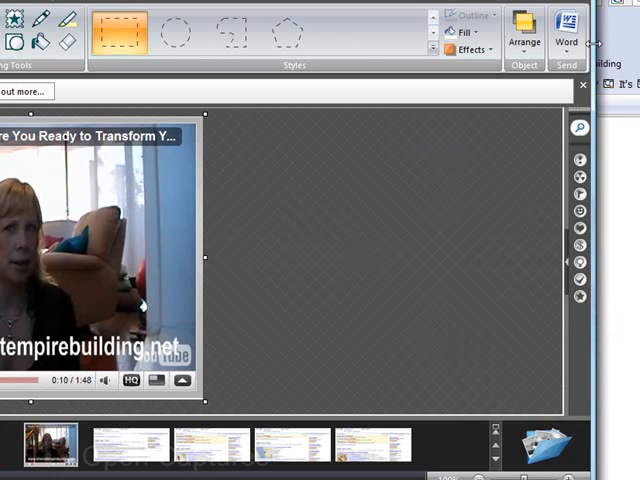
pyautogui.click(560, 30)
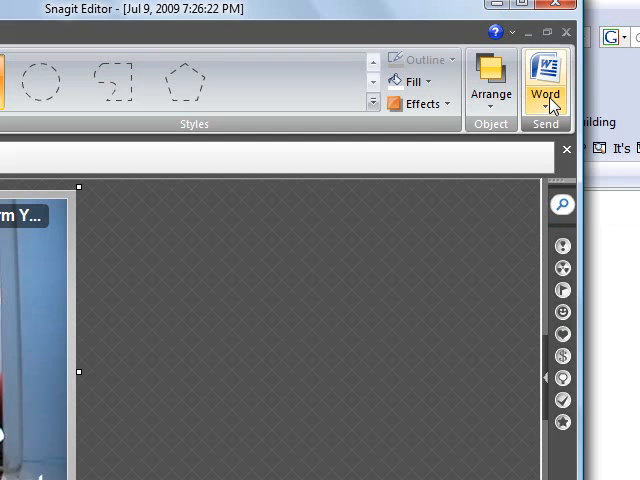
pyautogui.moveTo(625, 238)
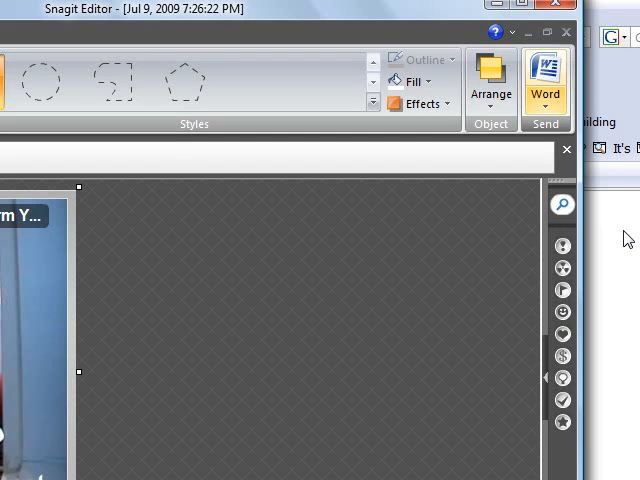